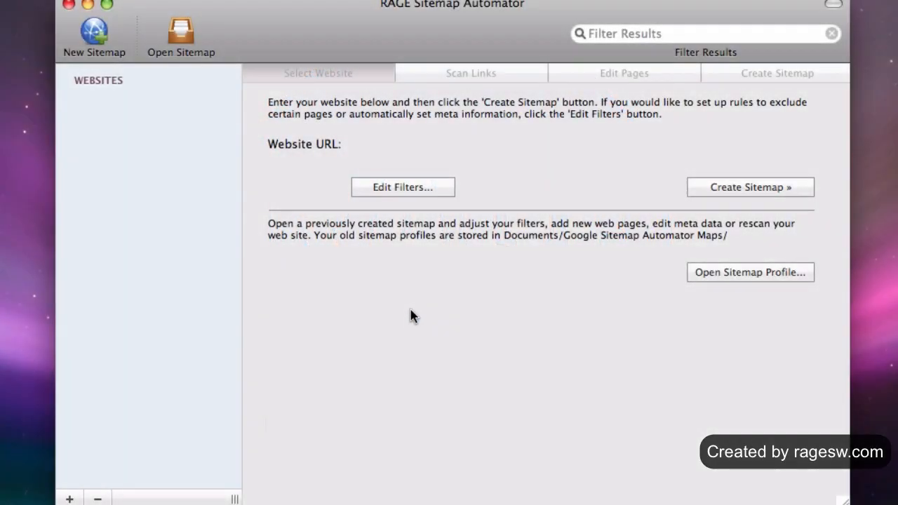
mouse_move(414, 315)
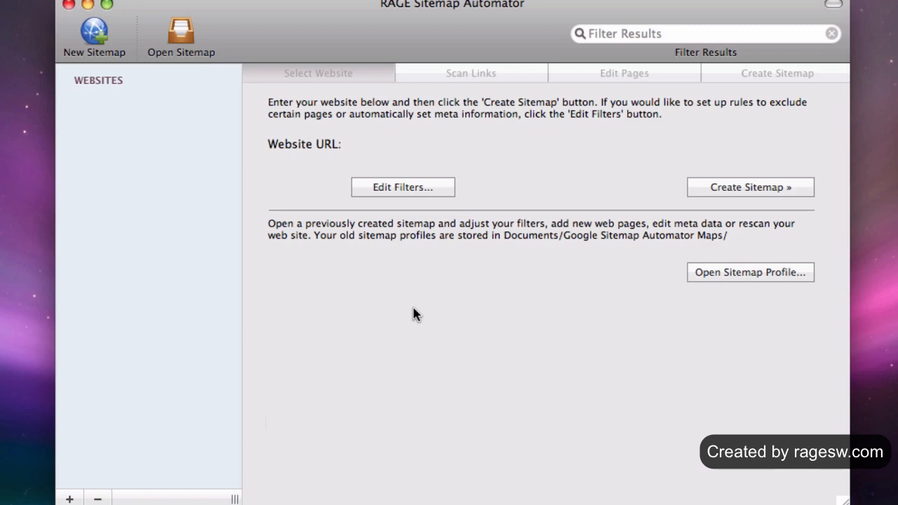
mouse_move(208, 175)
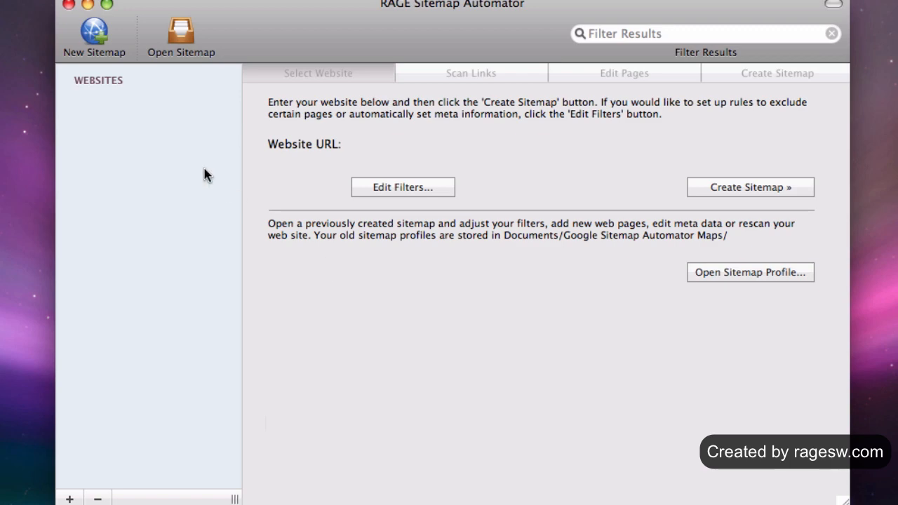
click(92, 36)
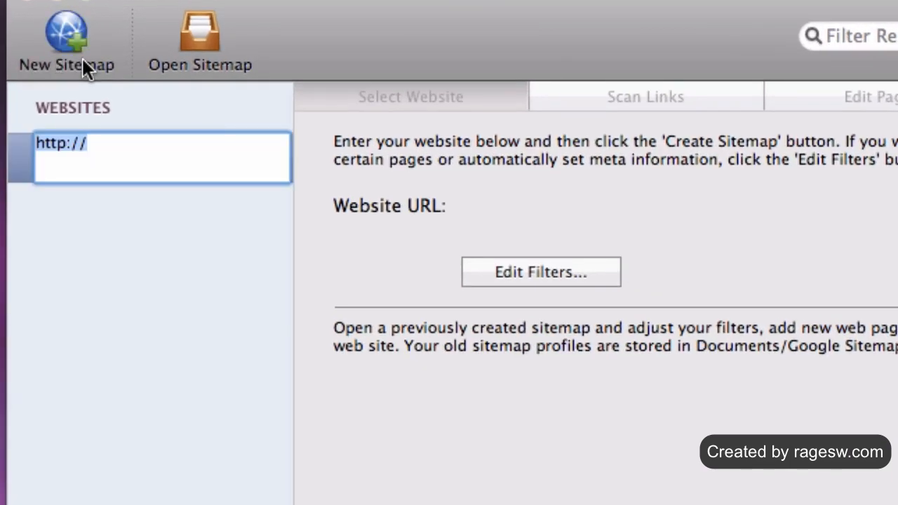
text(apptorial.com)
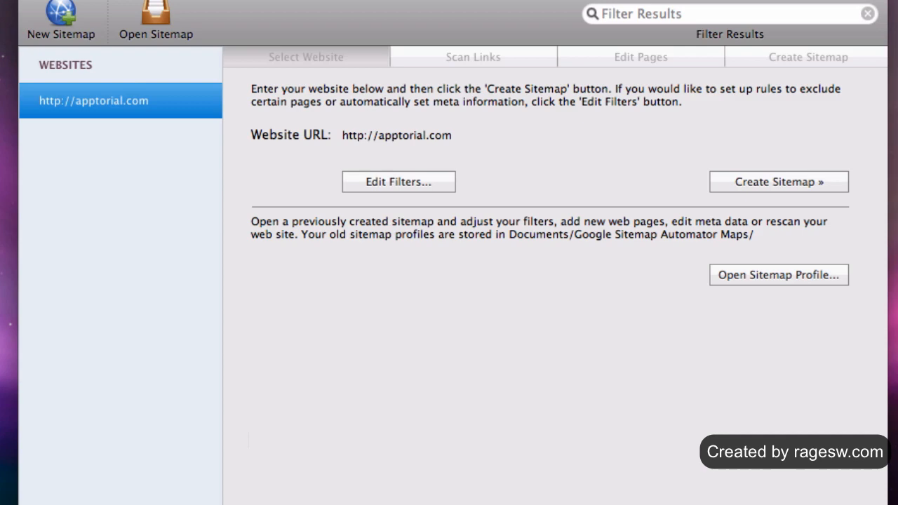
mouse_move(665, 196)
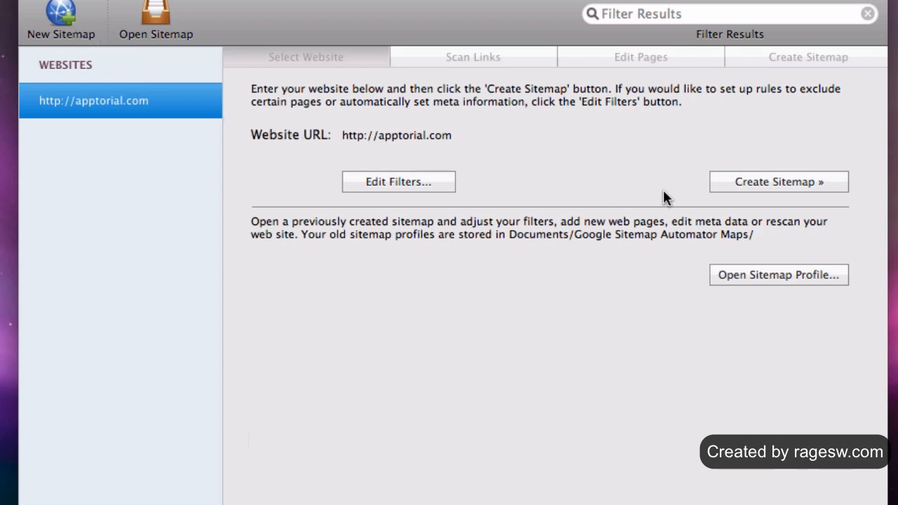
click(777, 182)
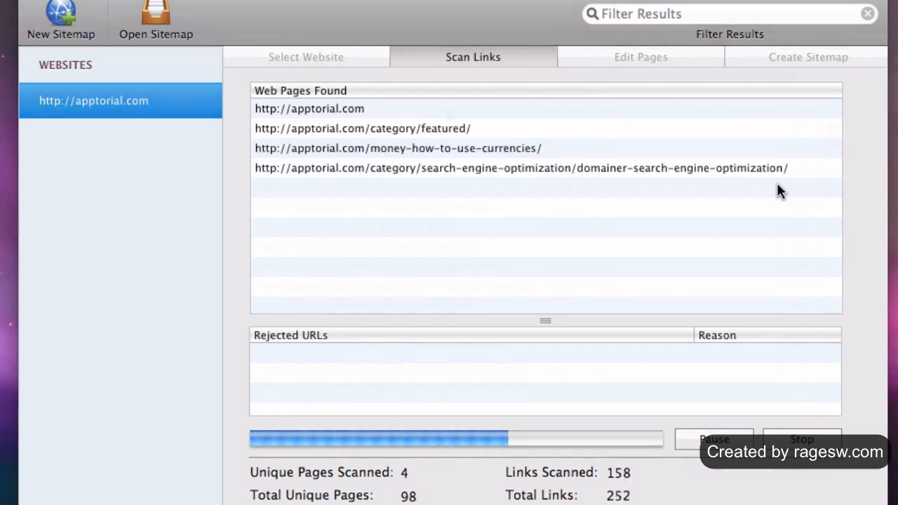
Generate sitemap.xml from the scanned pages and show the publish destination choices.
click(640, 58)
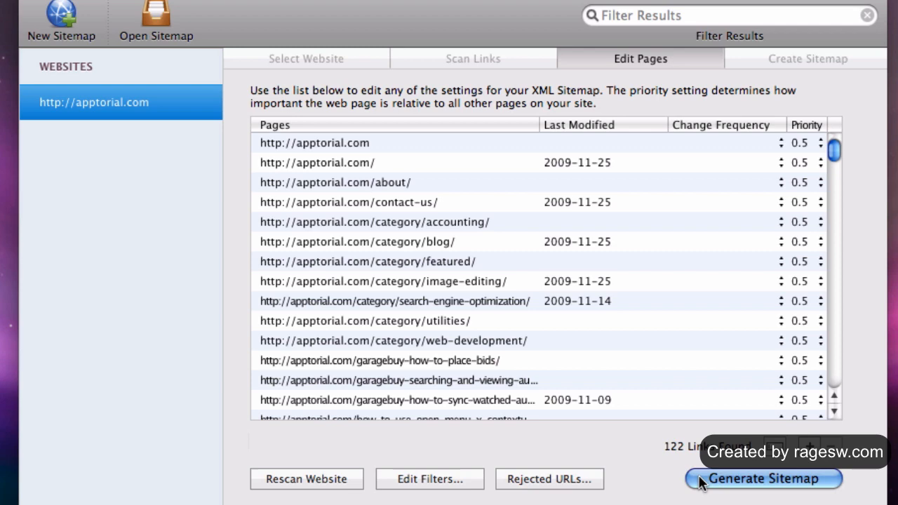
click(764, 480)
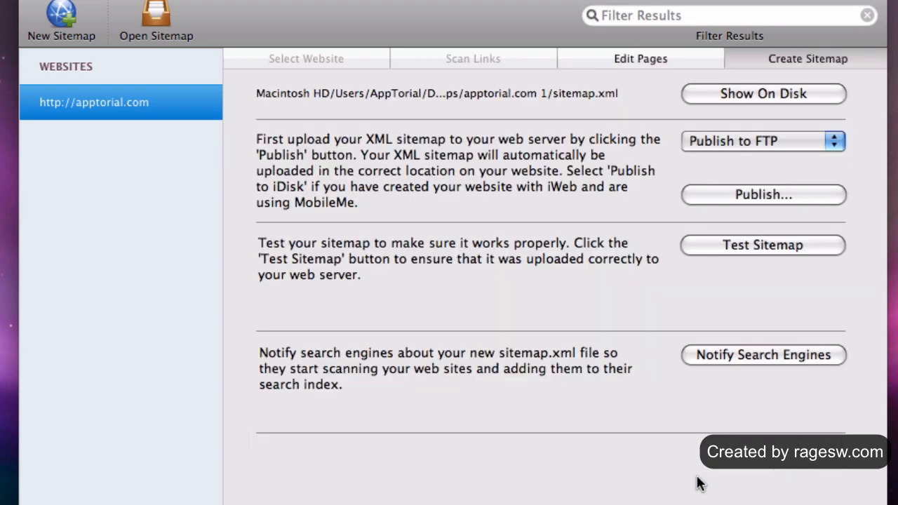
mouse_move(828, 174)
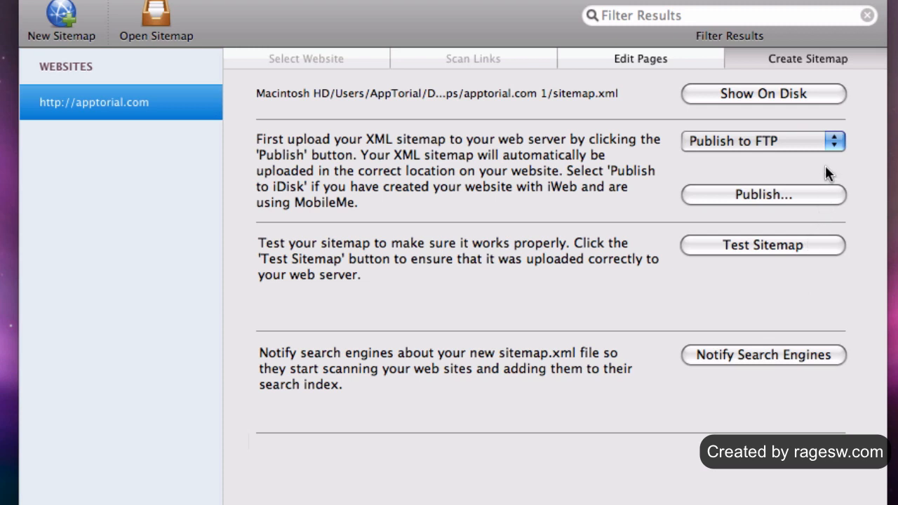
click(764, 141)
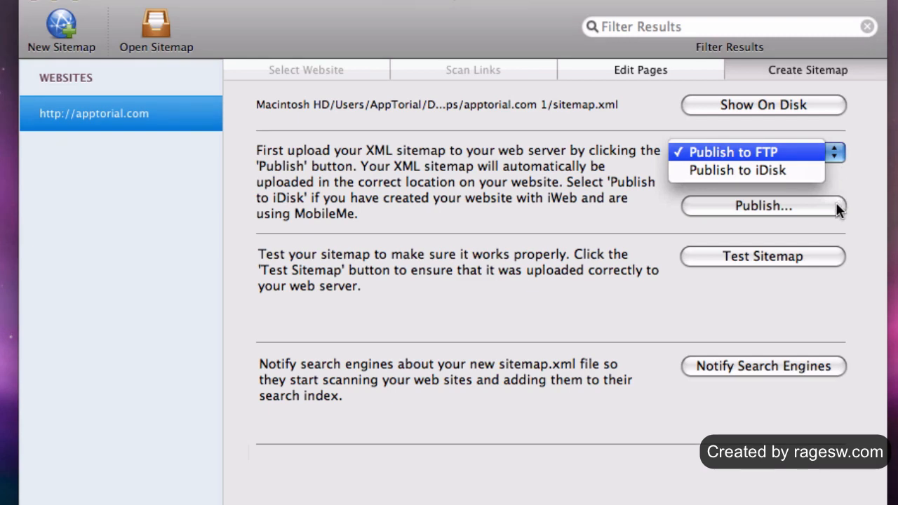
Choose Publish to FTP and set the root directory to public_html.
click(747, 151)
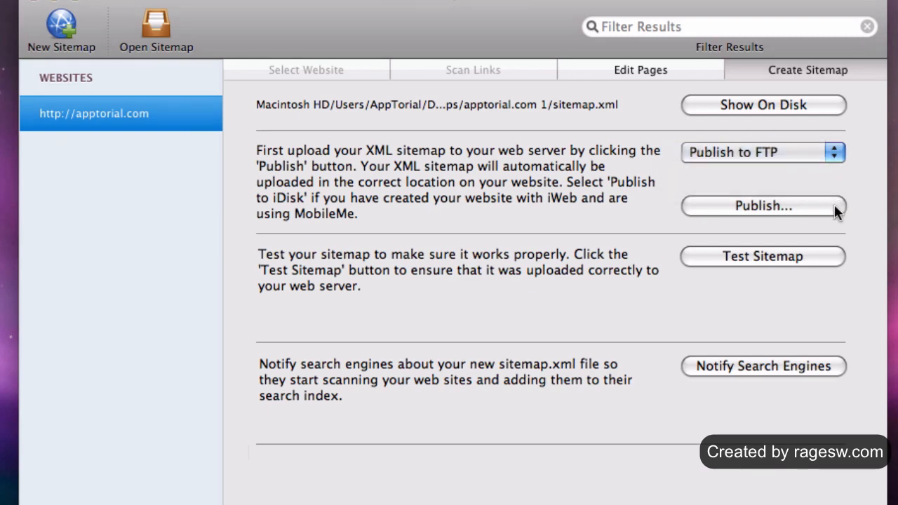
click(763, 205)
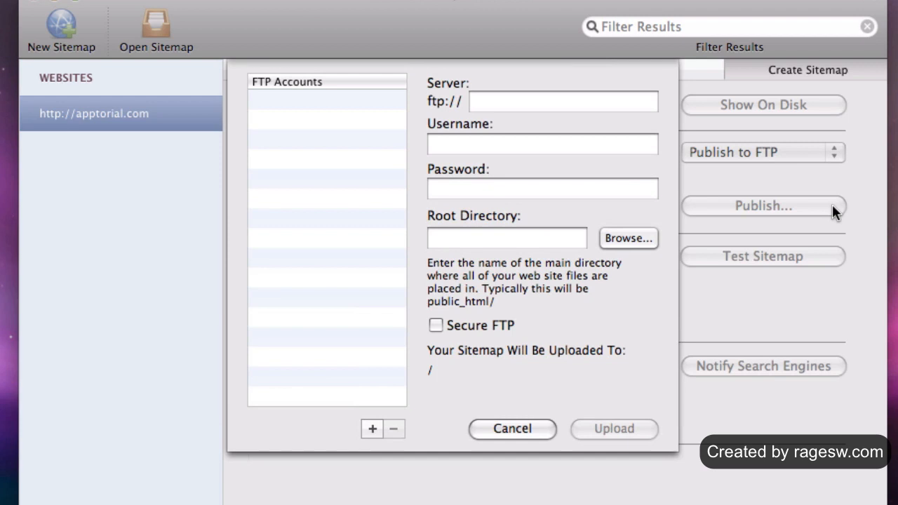
mouse_move(437, 115)
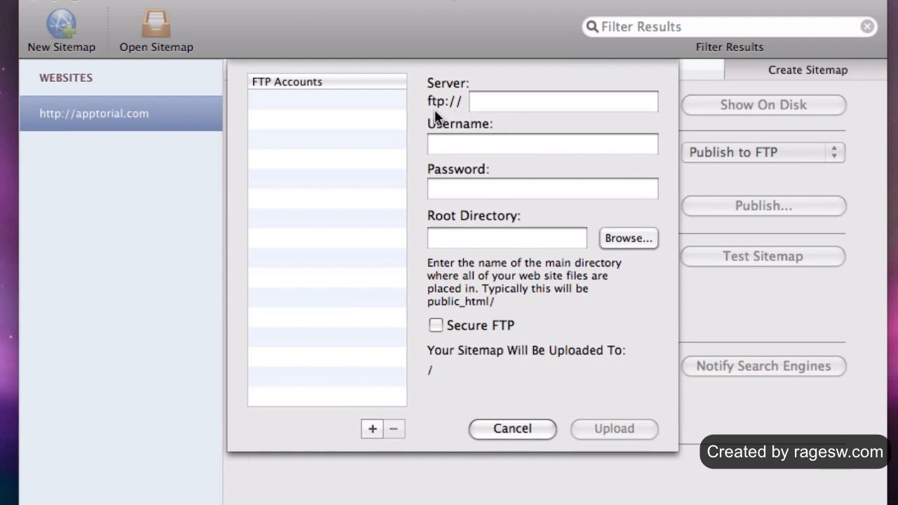
mouse_move(463, 115)
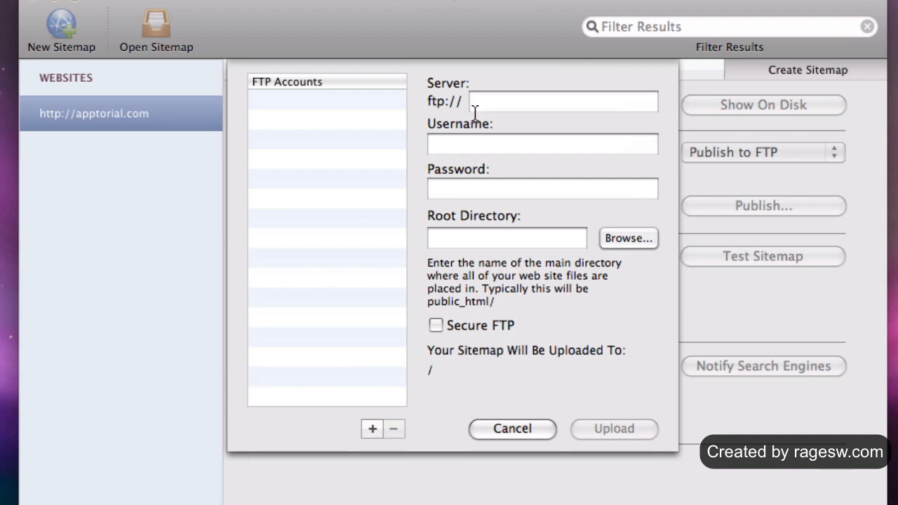
mouse_move(470, 222)
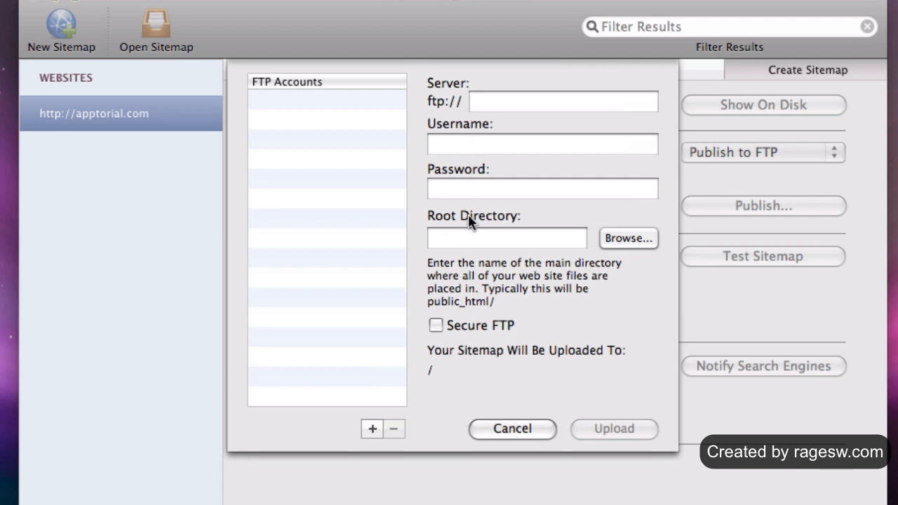
click(507, 238)
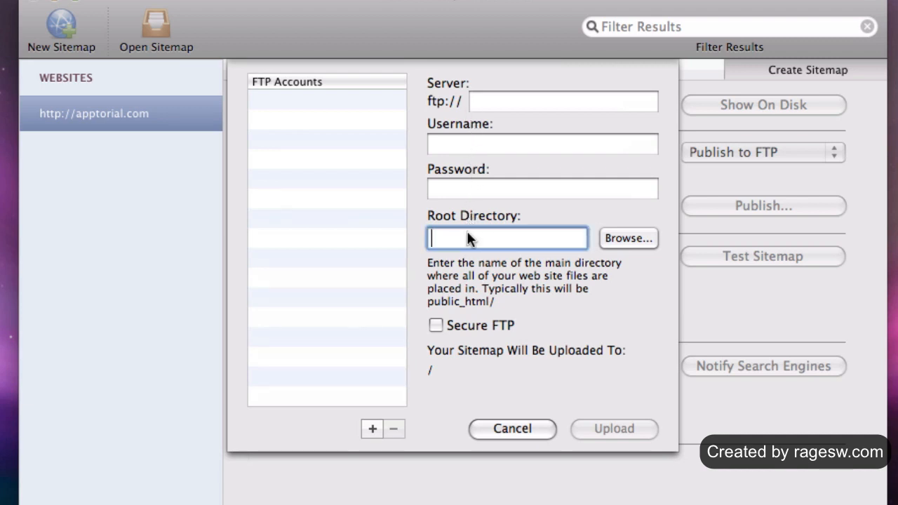
text(public_html)
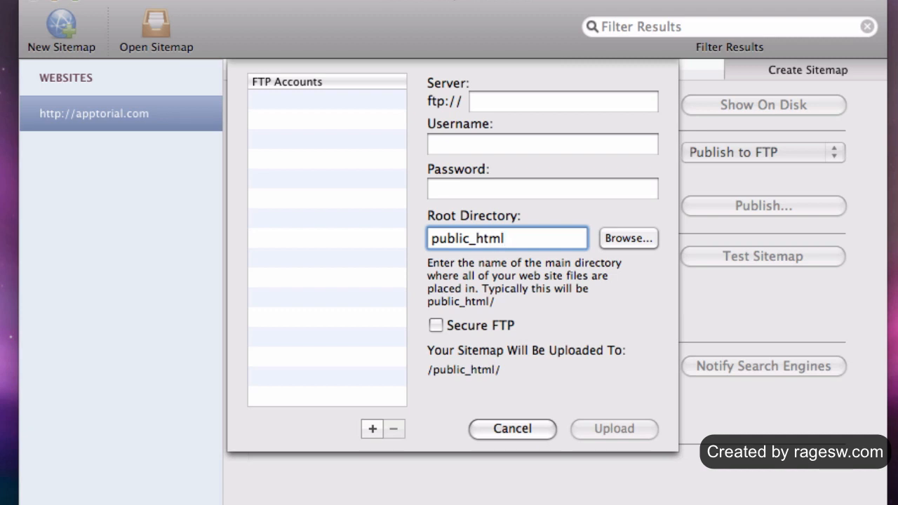
click(506, 239)
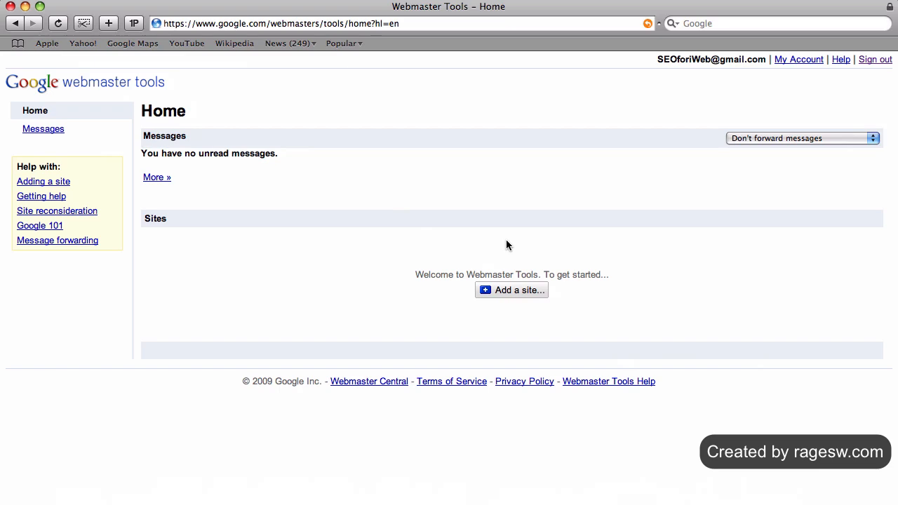
click(510, 289)
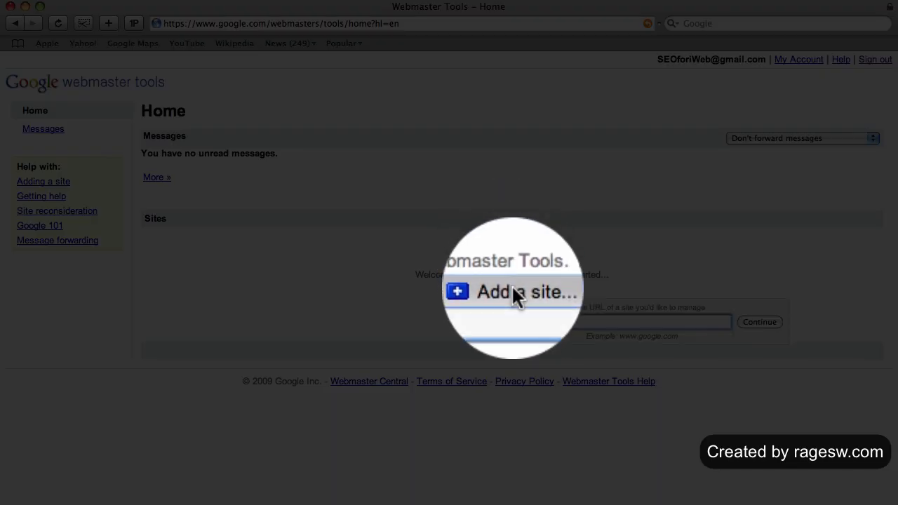
text(www.apptorial)
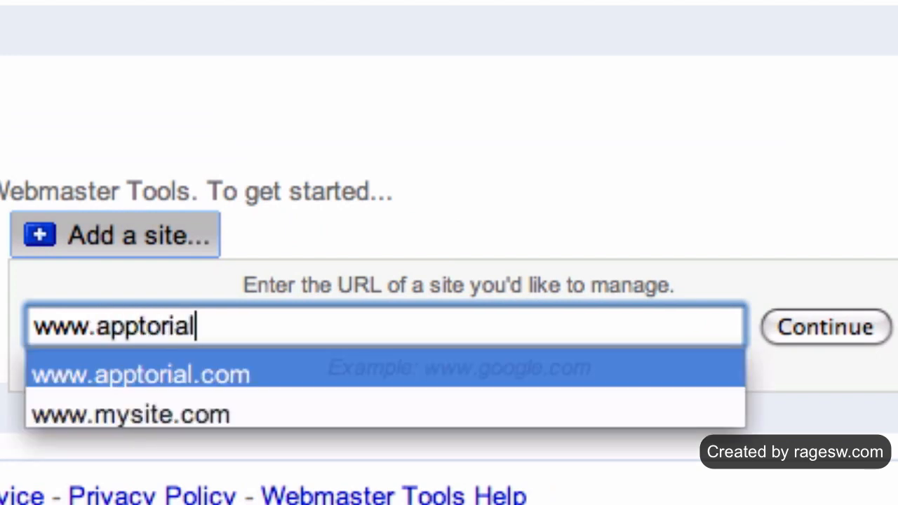
click(140, 373)
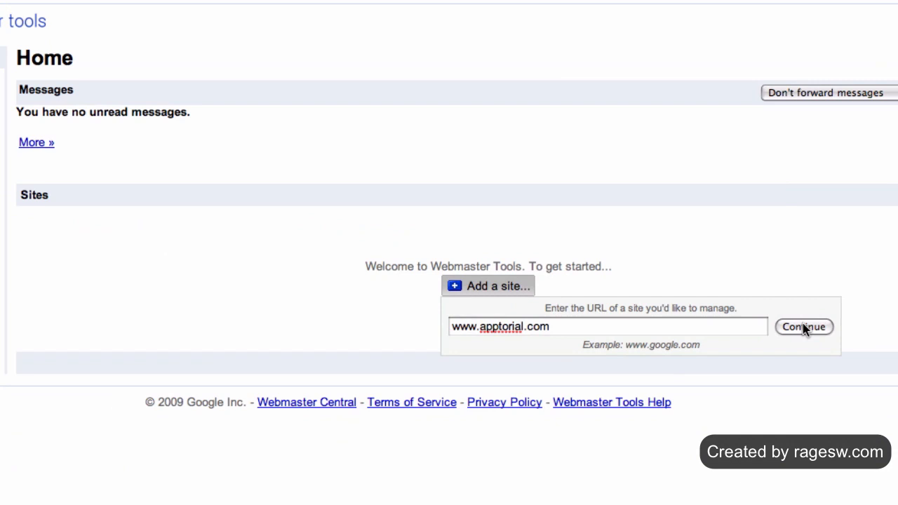
click(803, 325)
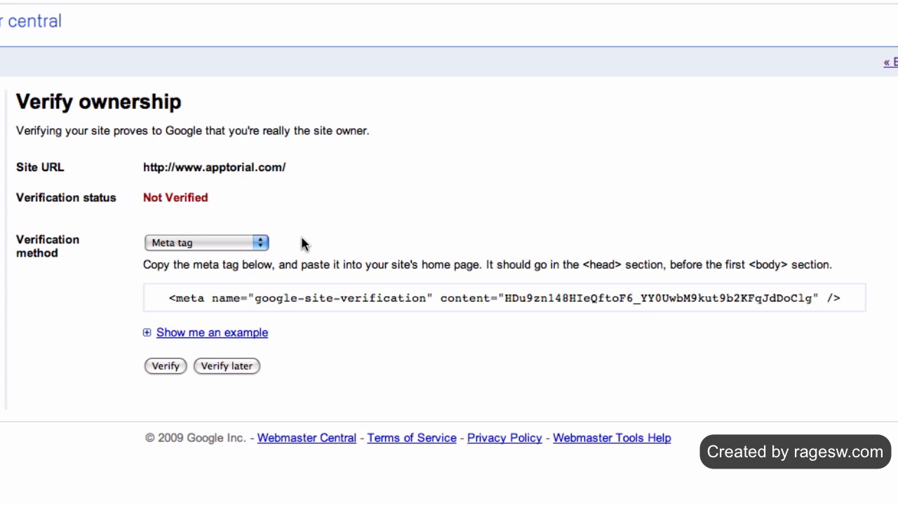
Switch verification to 'Upload an HTML file' and download the HTML verification file.
click(205, 242)
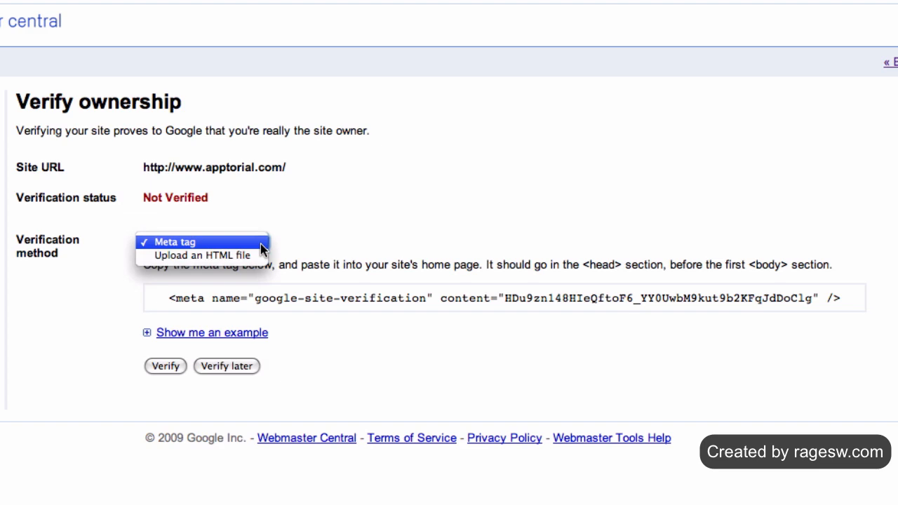
click(202, 256)
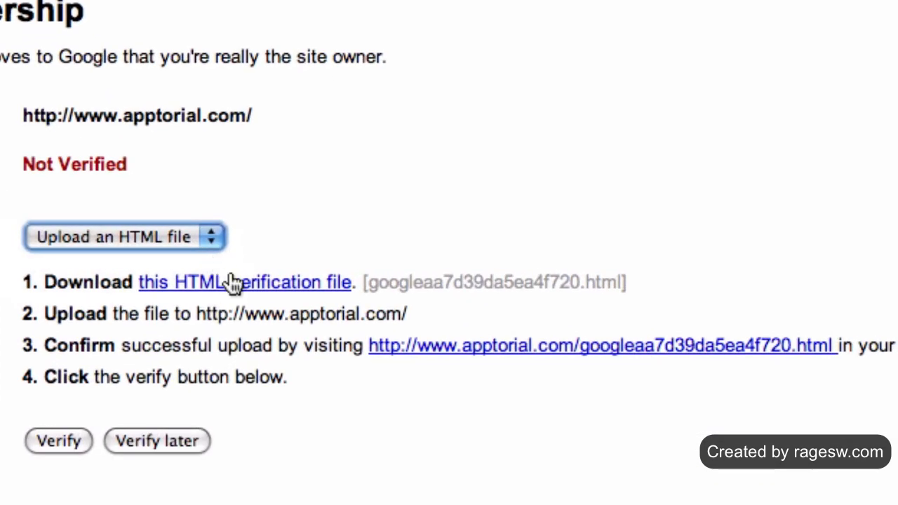
mouse_move(250, 291)
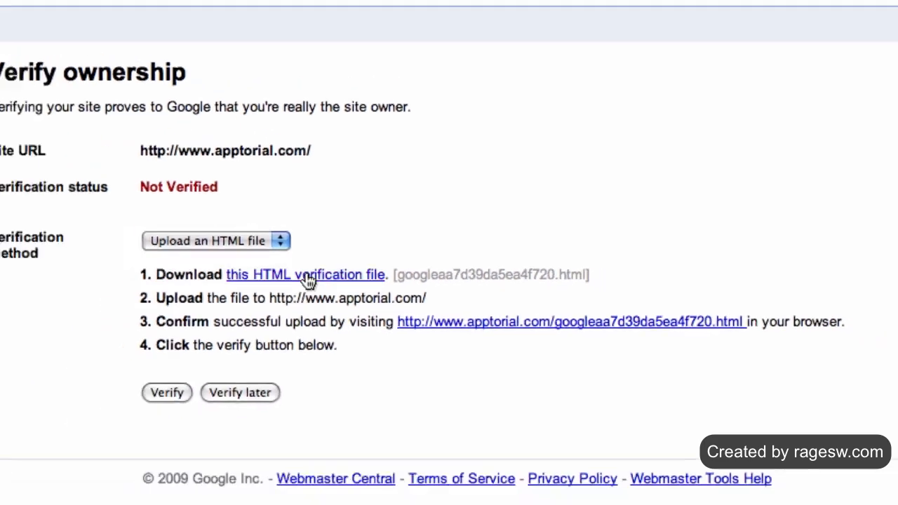
click(306, 274)
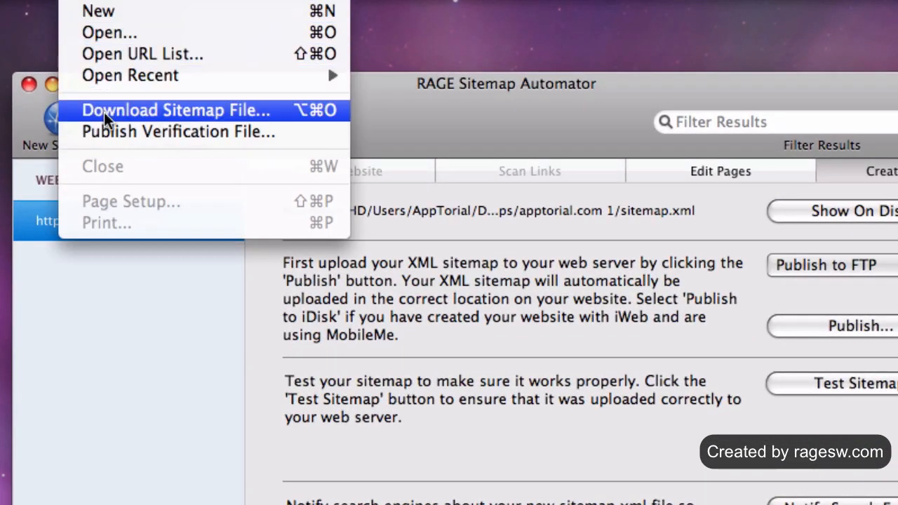
mouse_move(178, 132)
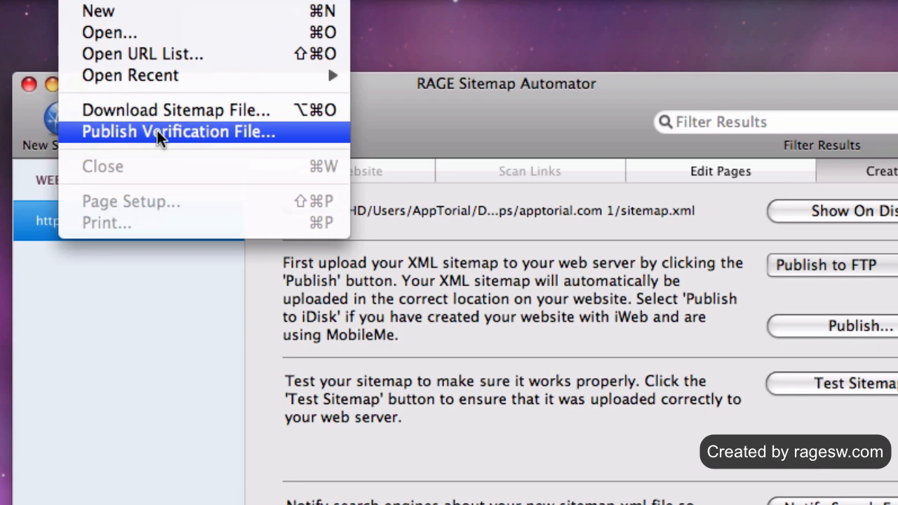
Select the downloaded googleaa7d39da5ea4f720-1.html verification file and publish it over FTP.
click(177, 132)
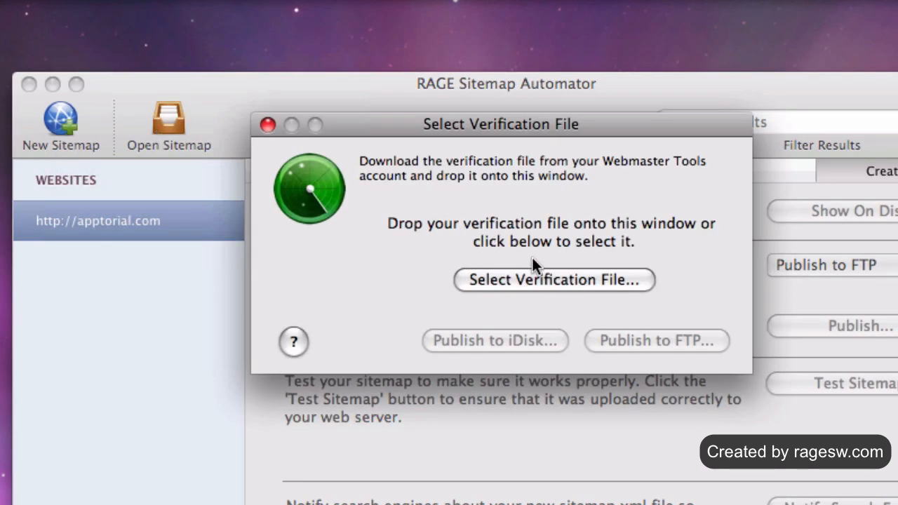
click(553, 279)
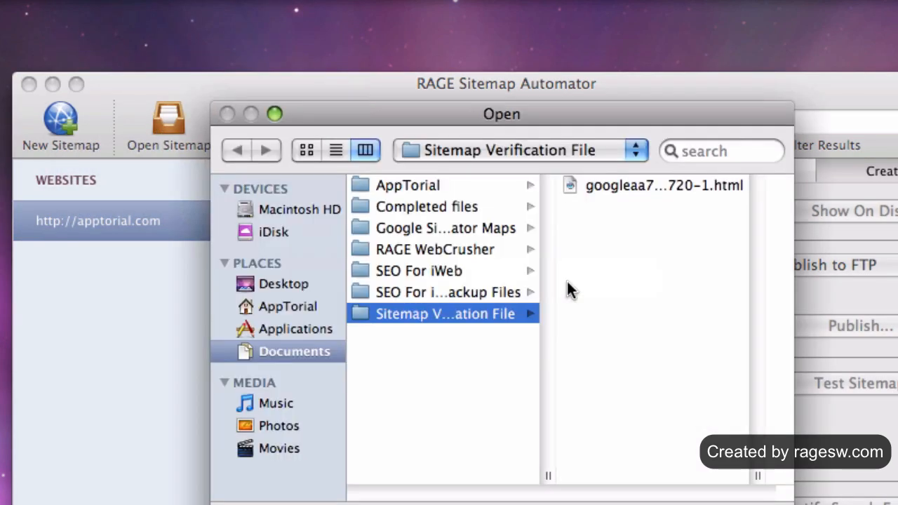
click(663, 185)
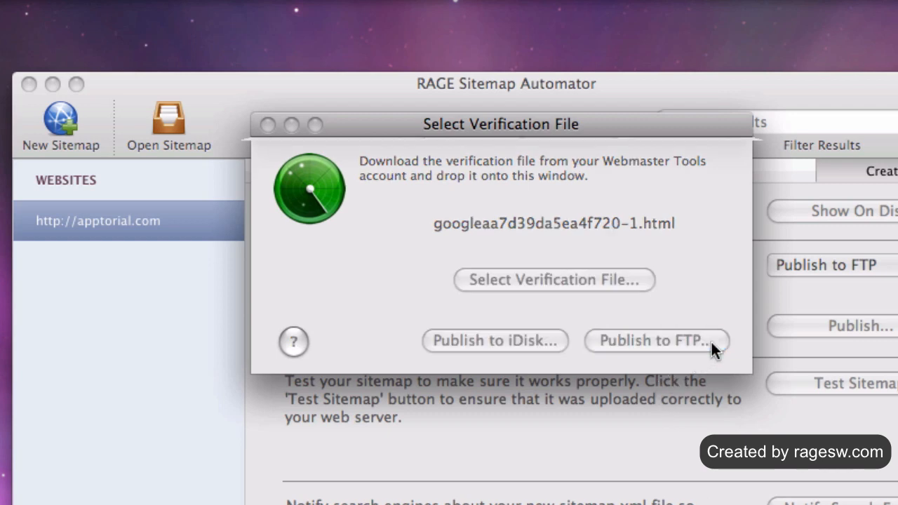
click(657, 341)
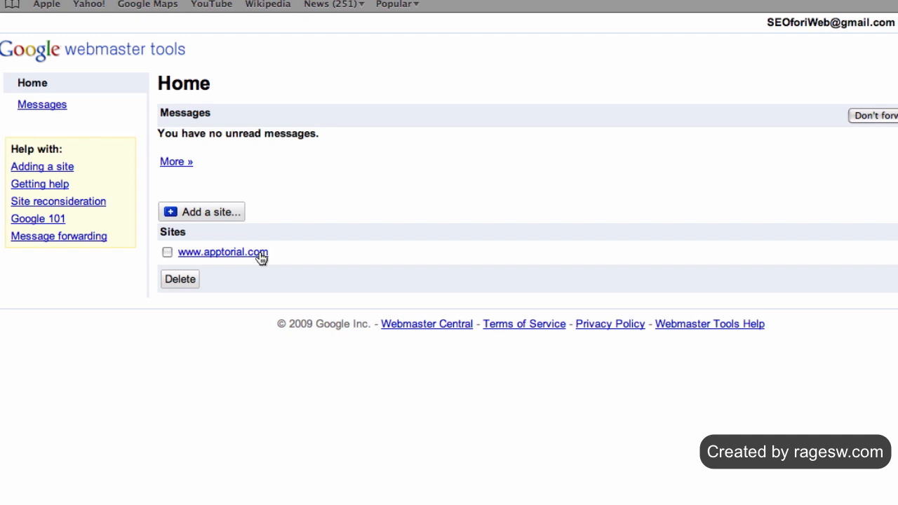
click(222, 253)
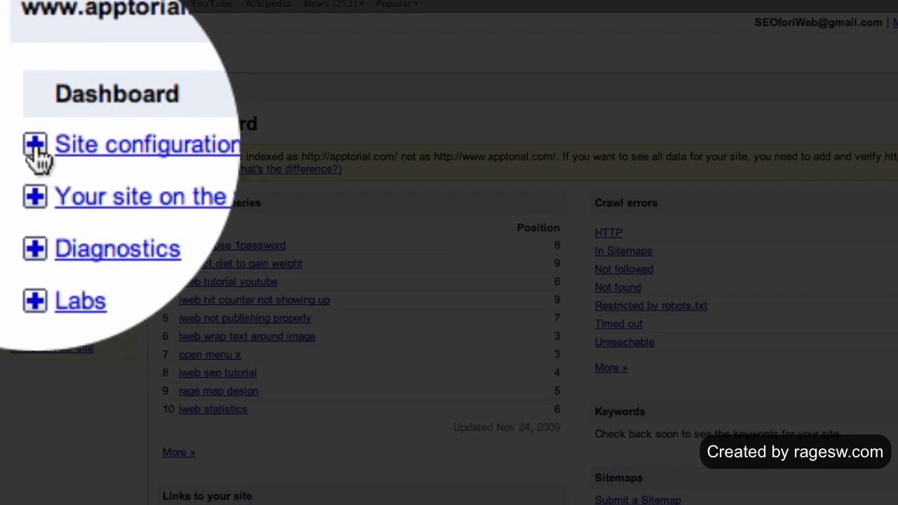
click(33, 144)
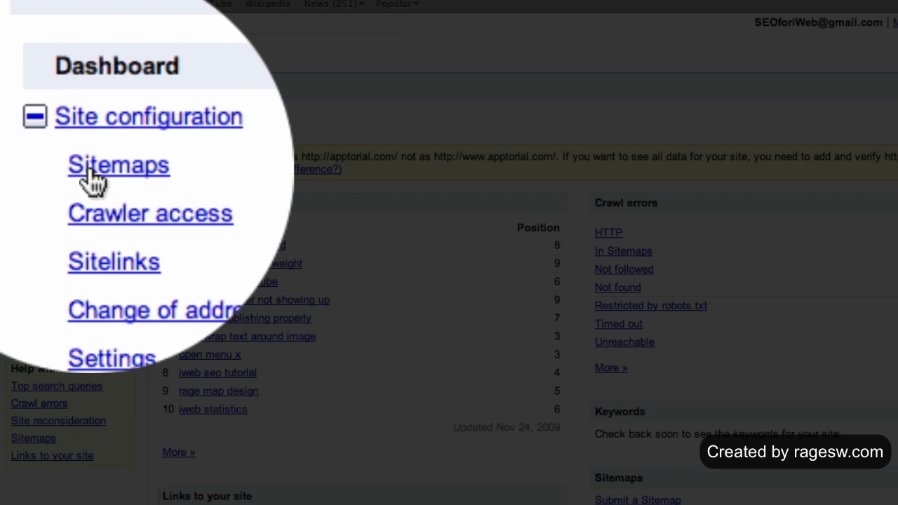
click(117, 166)
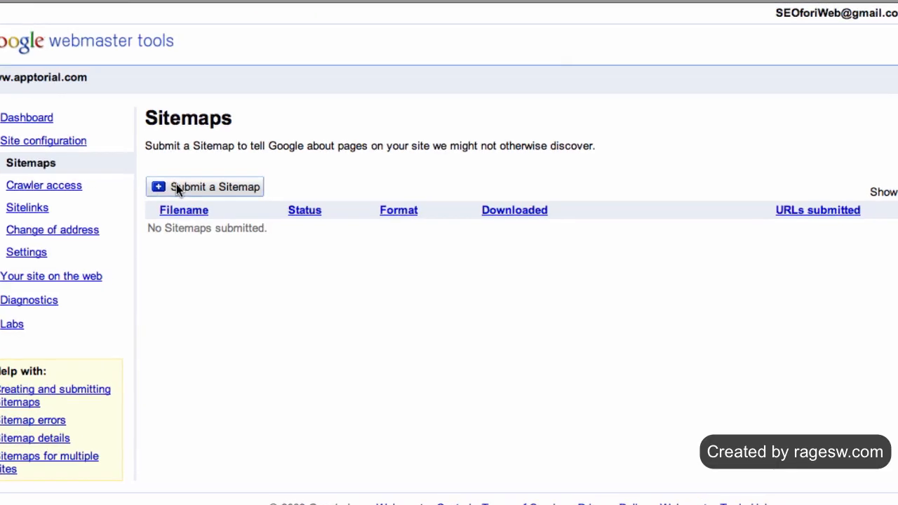
Submit sitemap.xml to Google, then notify search engines from RAGE.
click(205, 187)
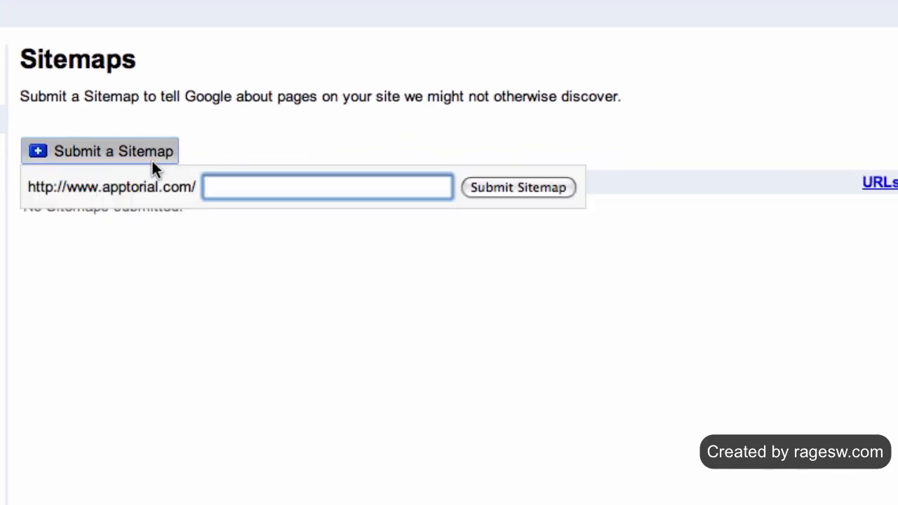
text(sitemap.xml)
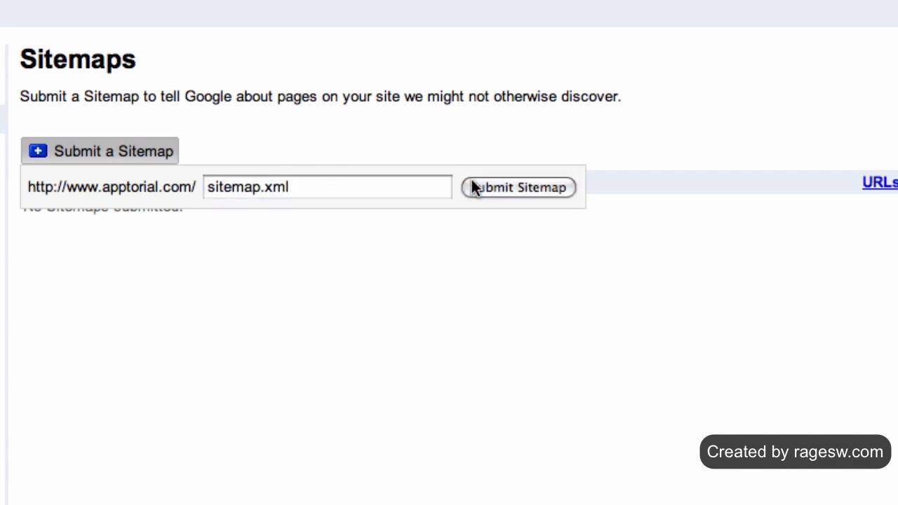
click(518, 187)
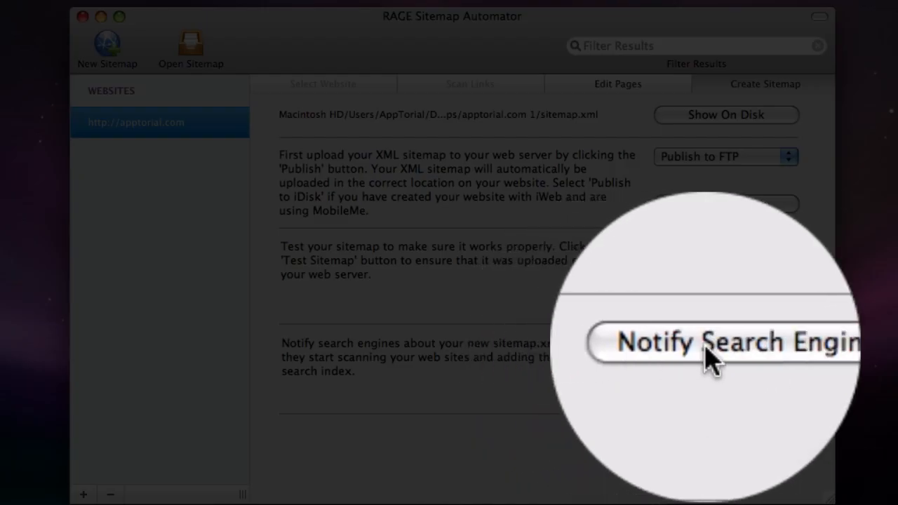
click(727, 344)
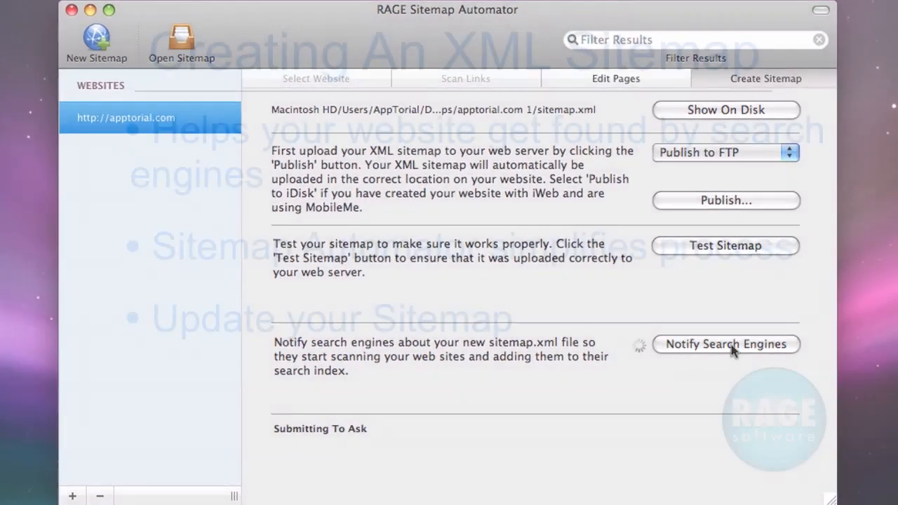